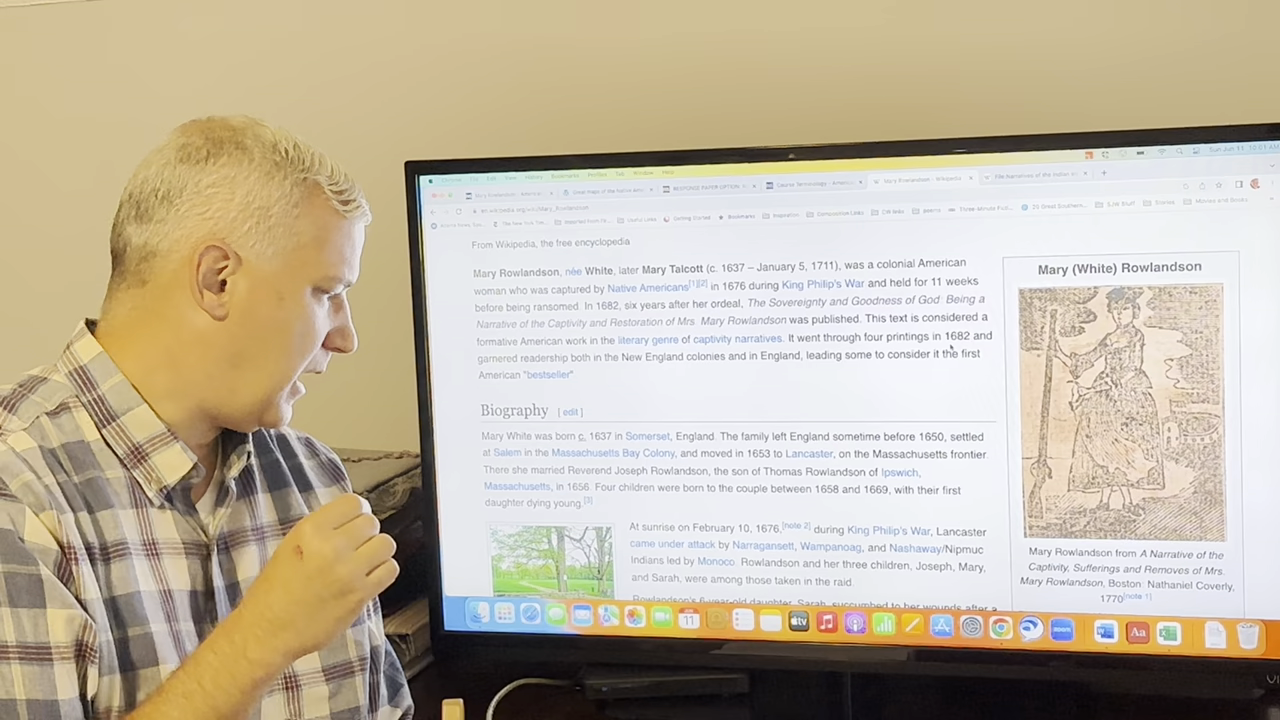
# Scroll the Mary Rowlandson article down to its Biography section.
pyautogui.scroll(-3)
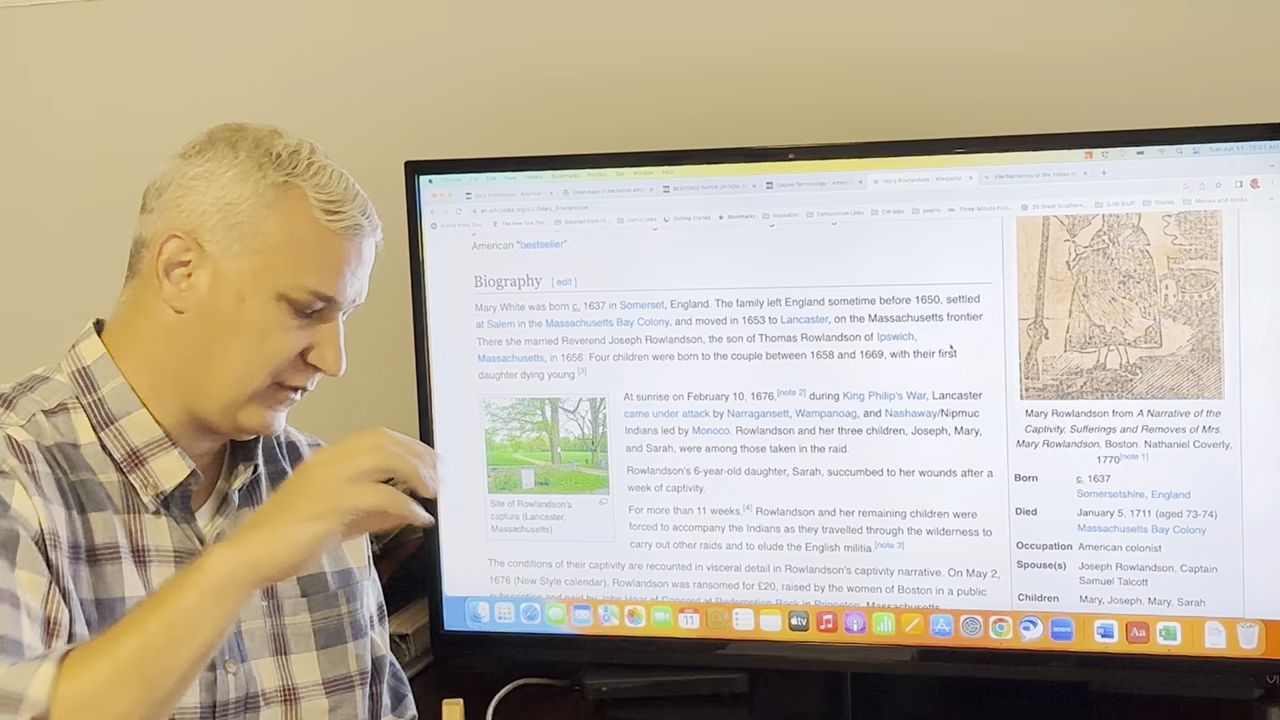
# Scroll past the Biography paragraphs to the captivity, ransom and later-life text.
pyautogui.scroll(-3)
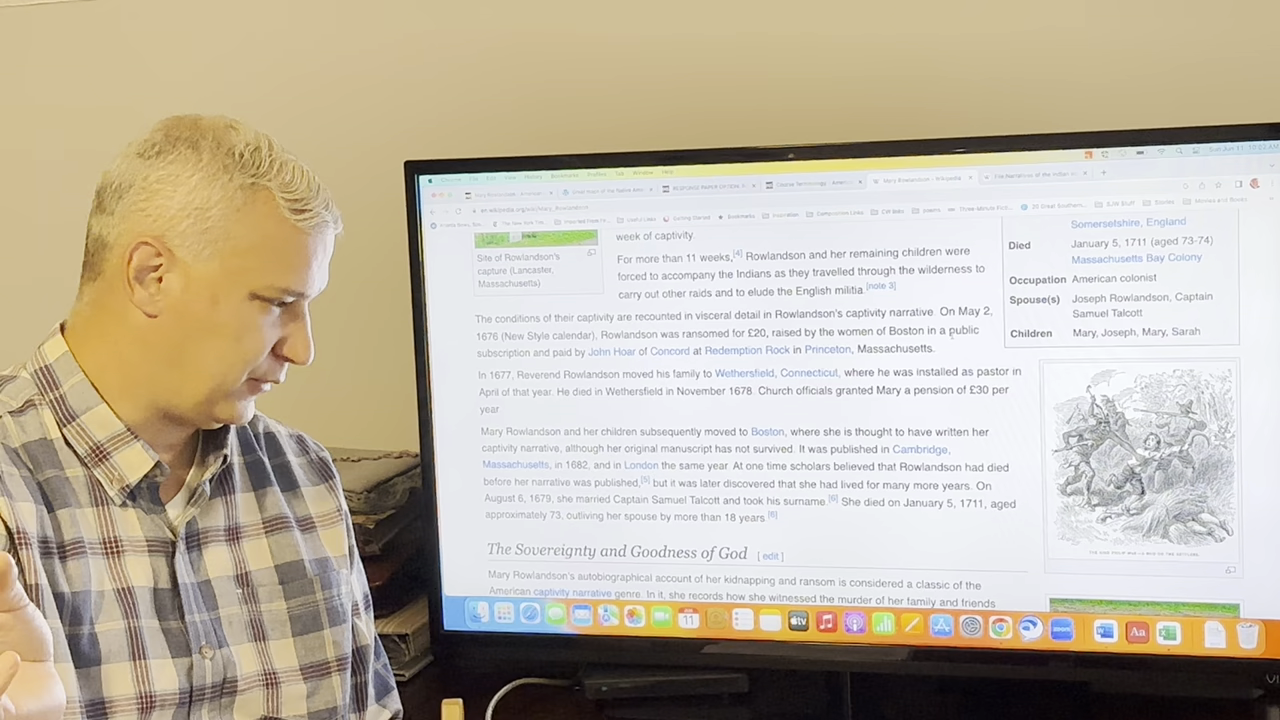
pyautogui.scroll(3)
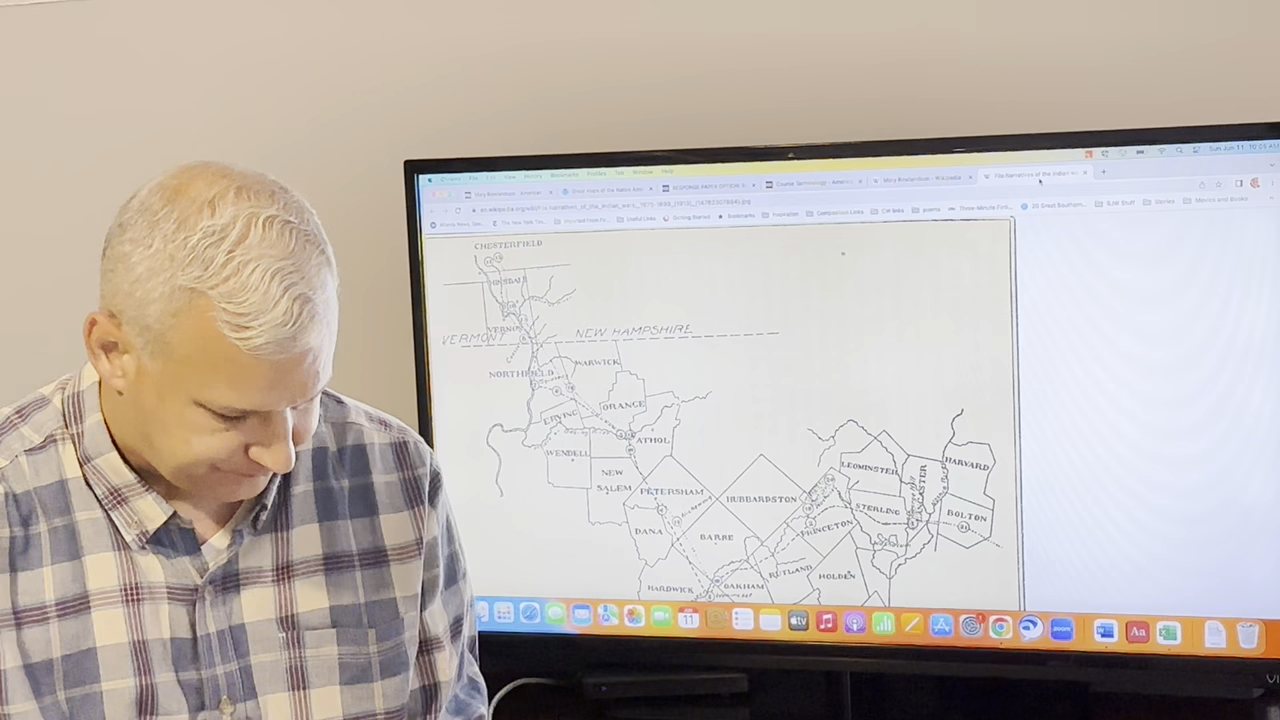
# Switch to the course site tab showing the RESPONSE PAPER OPTION: Rowlandson Topic page.
pyautogui.click(704, 186)
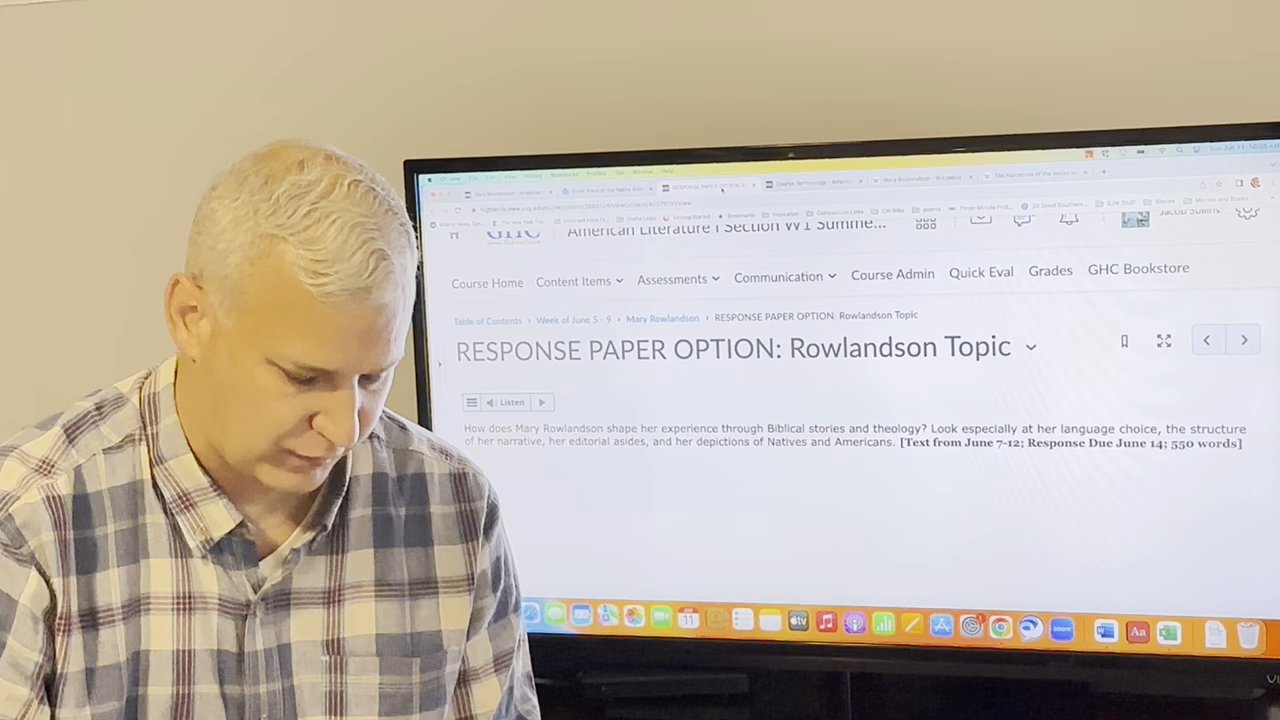